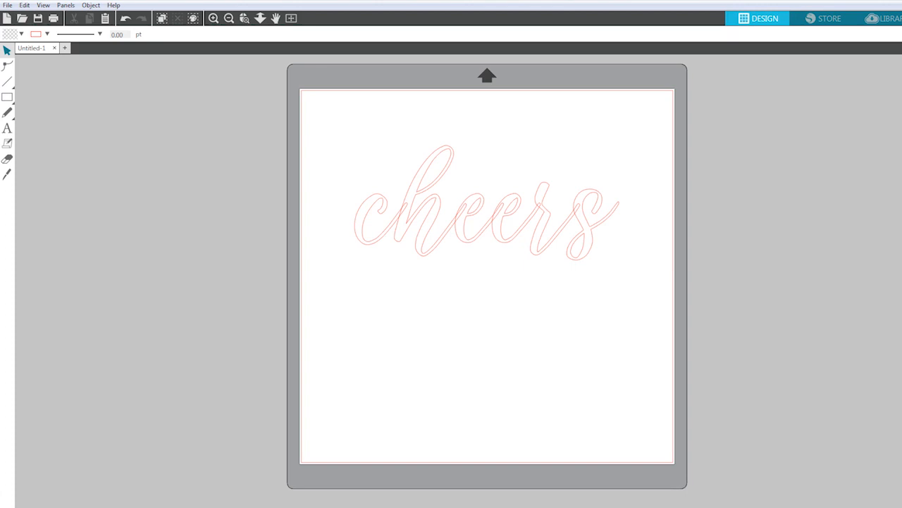
- Launch the Character Map program from the desktop
left_click(8, 130)
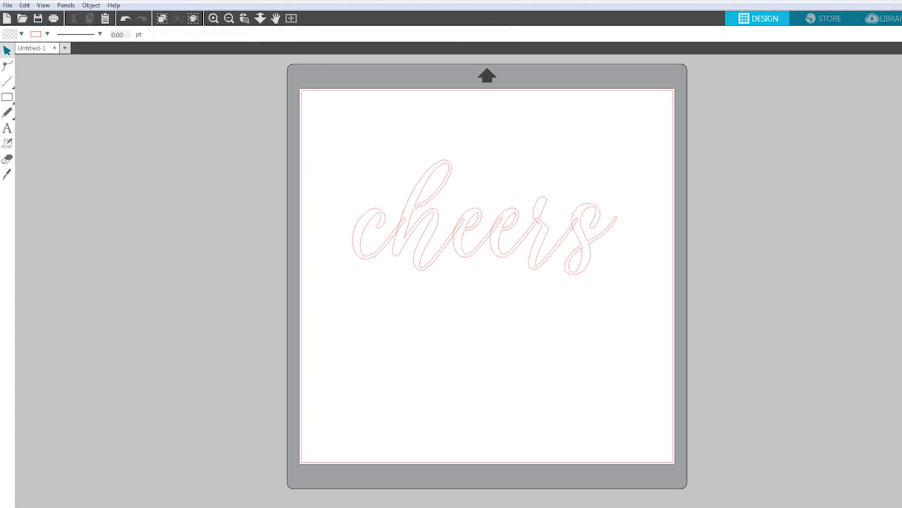
left_click(487, 233)
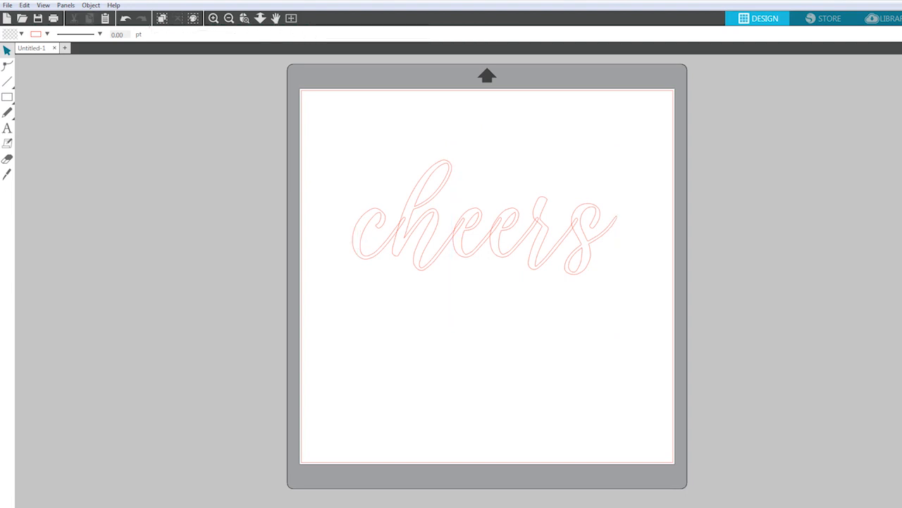
left_click(479, 233)
type("chara")
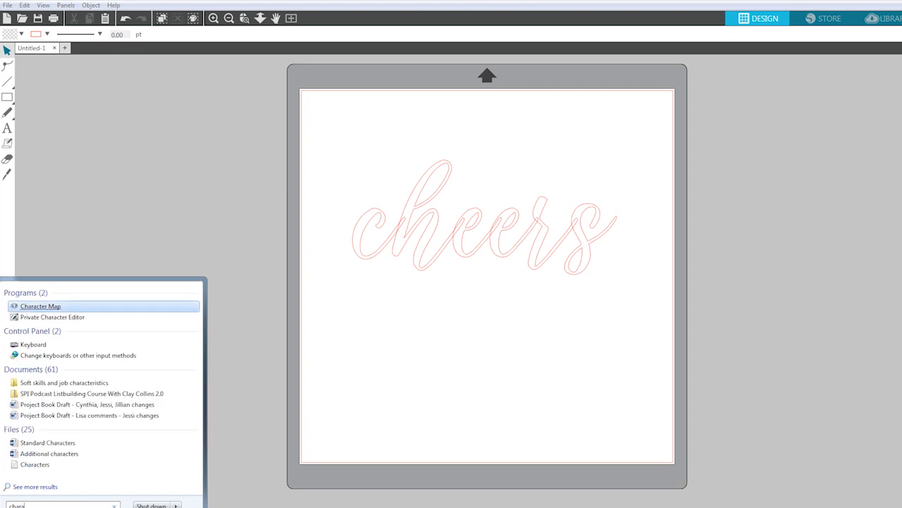
left_click(39, 307)
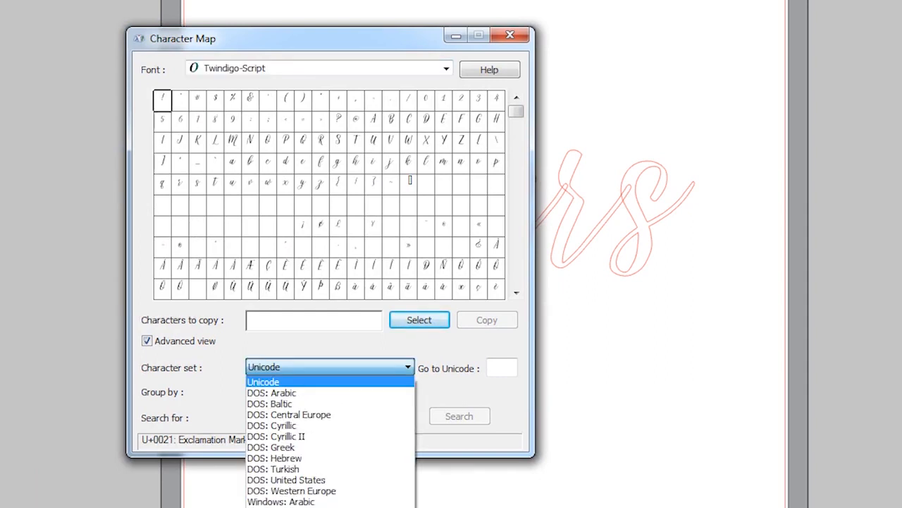
- Show Twindigo-Script's Private Use Characters by grouping the Advanced view by Unicode Subrange
left_click(263, 381)
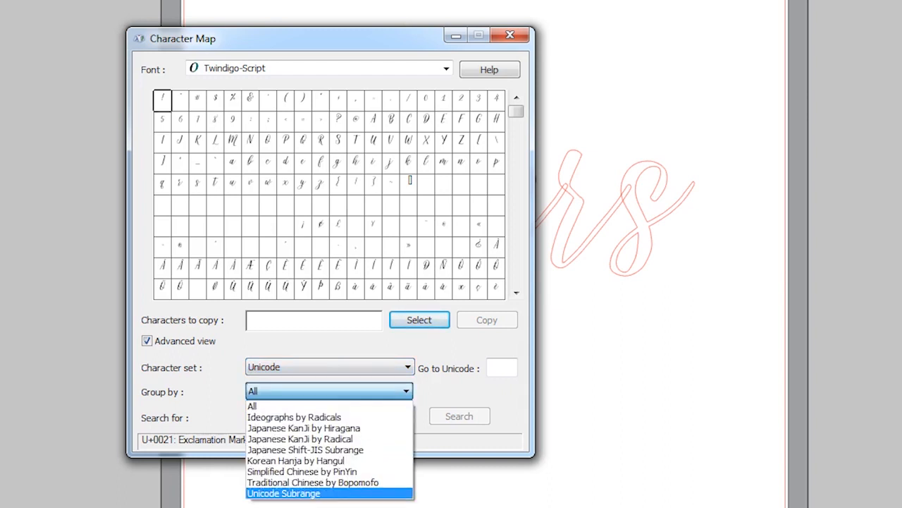
left_click(290, 493)
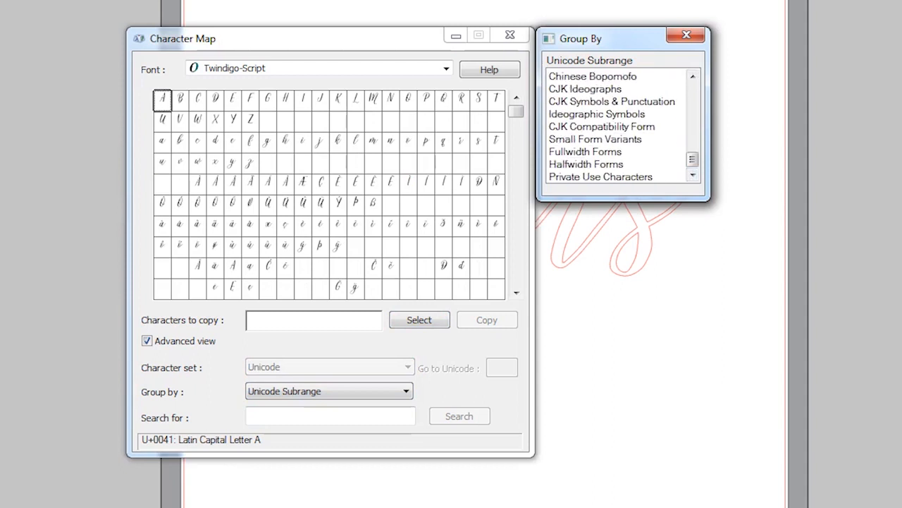
left_click(599, 176)
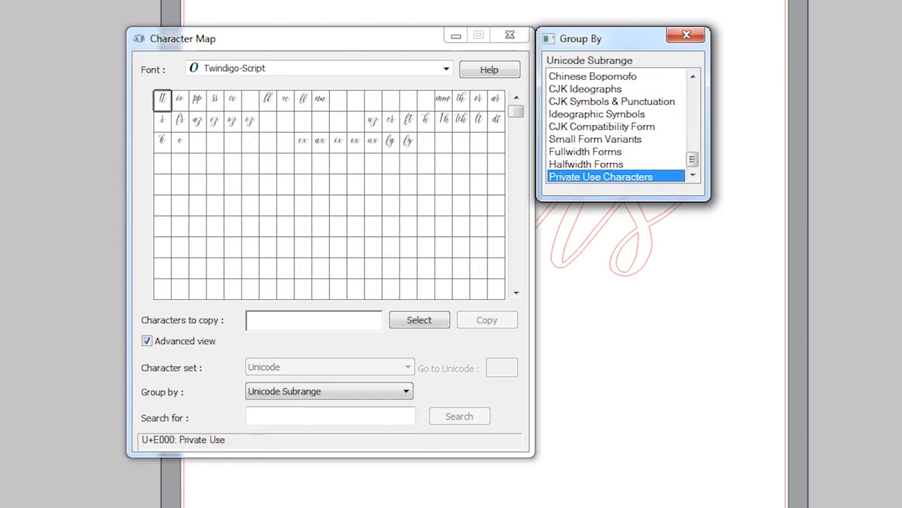
mouse_move(320, 140)
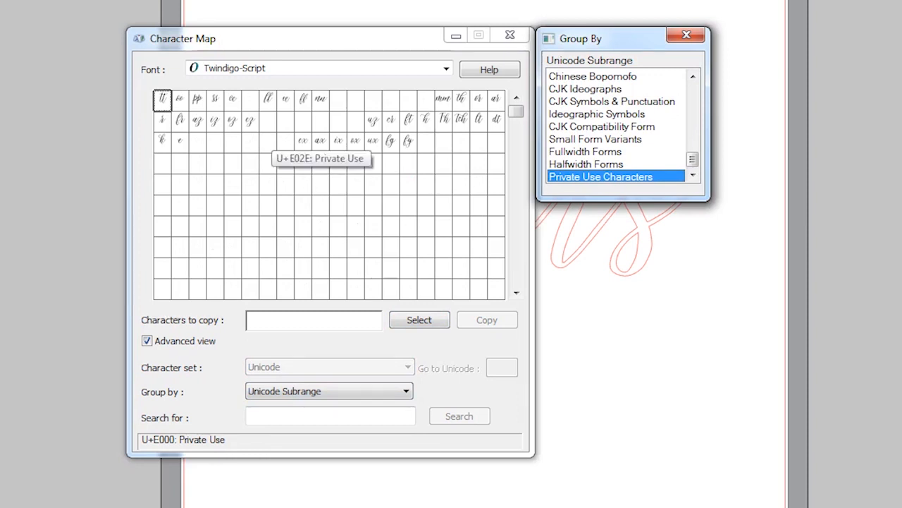
mouse_move(163, 99)
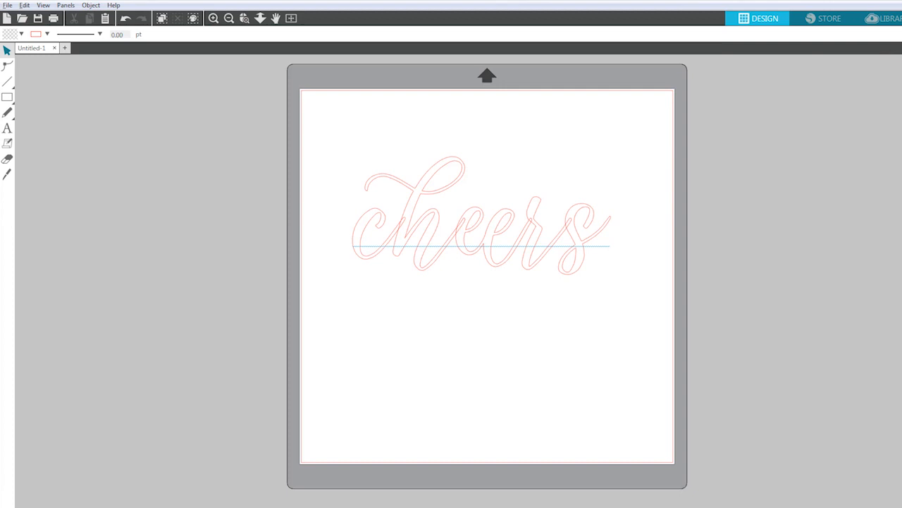
- Weld the selected word 'cheers' into one continuous cut outline
left_click(480, 233)
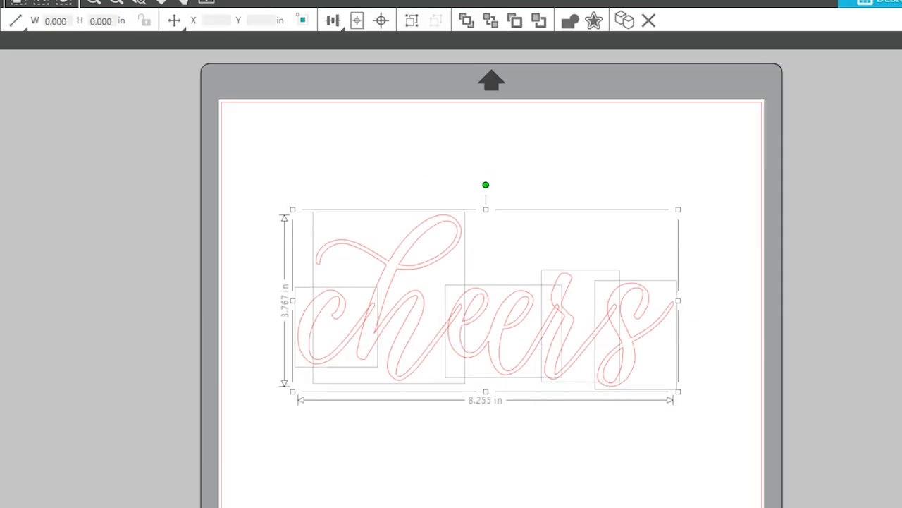
mouse_move(567, 20)
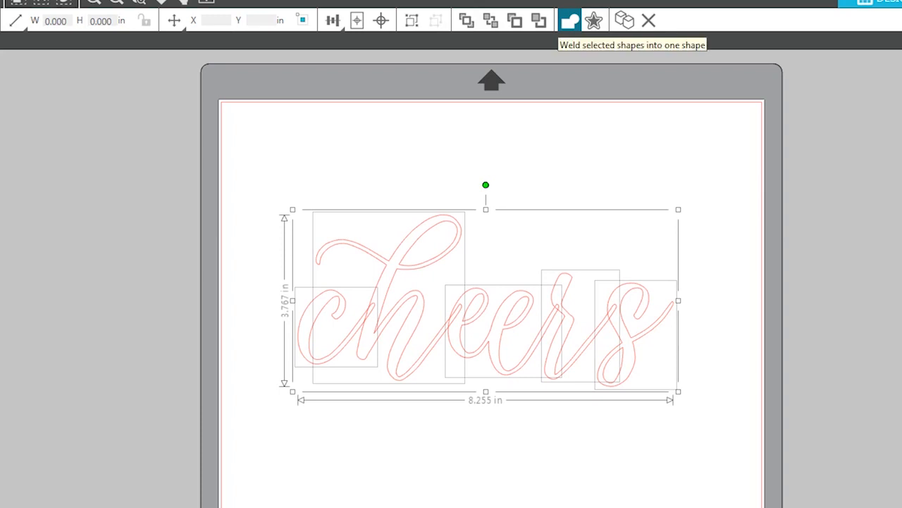
left_click(569, 17)
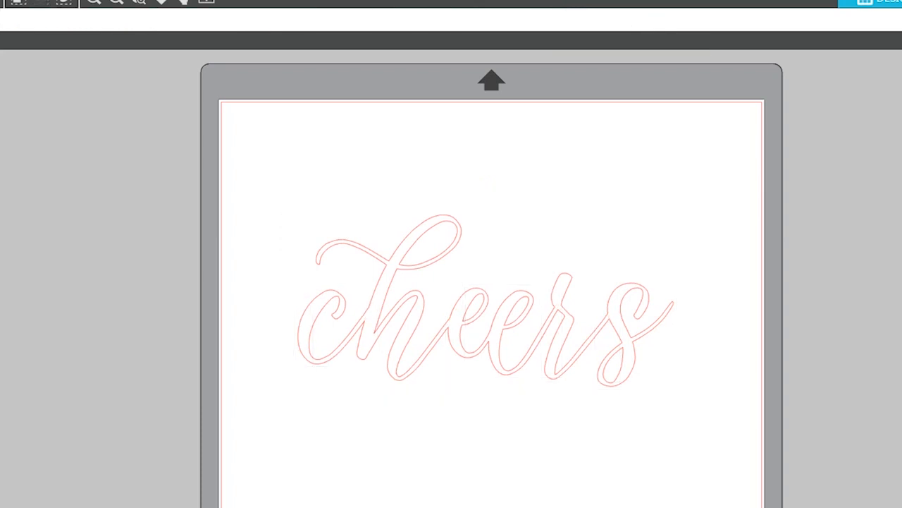